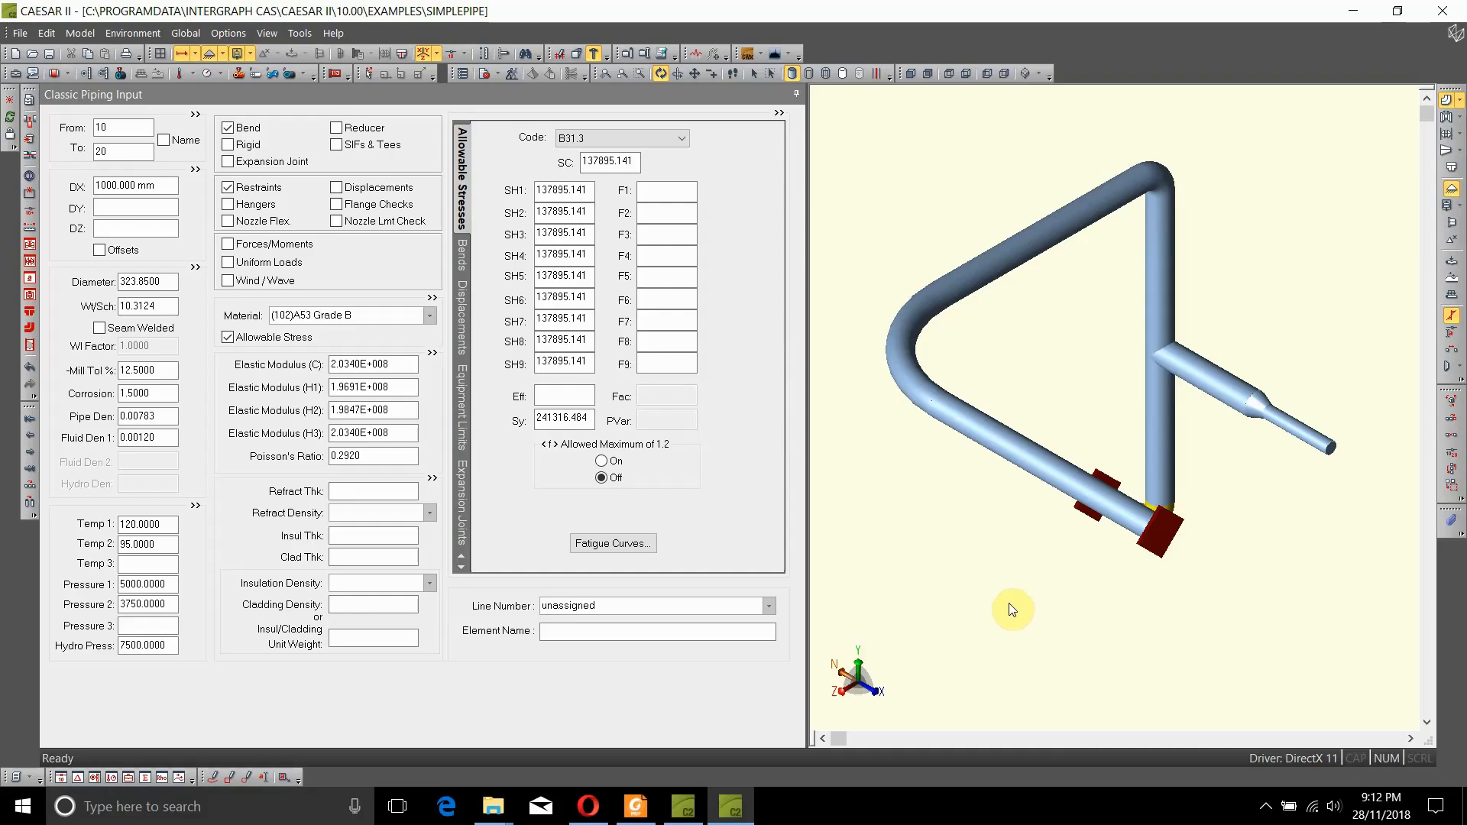
pyautogui.moveTo(1169, 318)
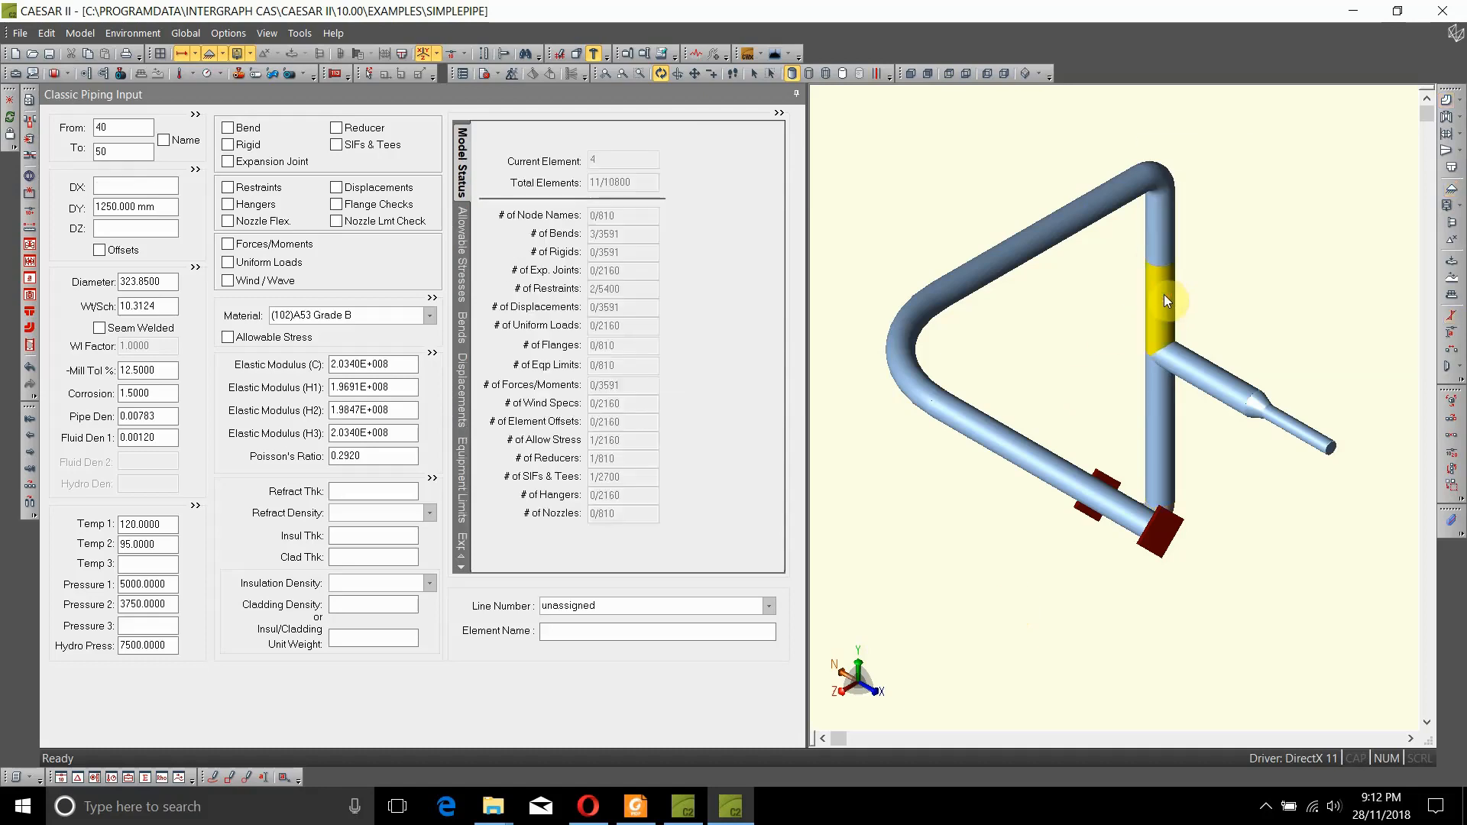
pyautogui.moveTo(1173, 278)
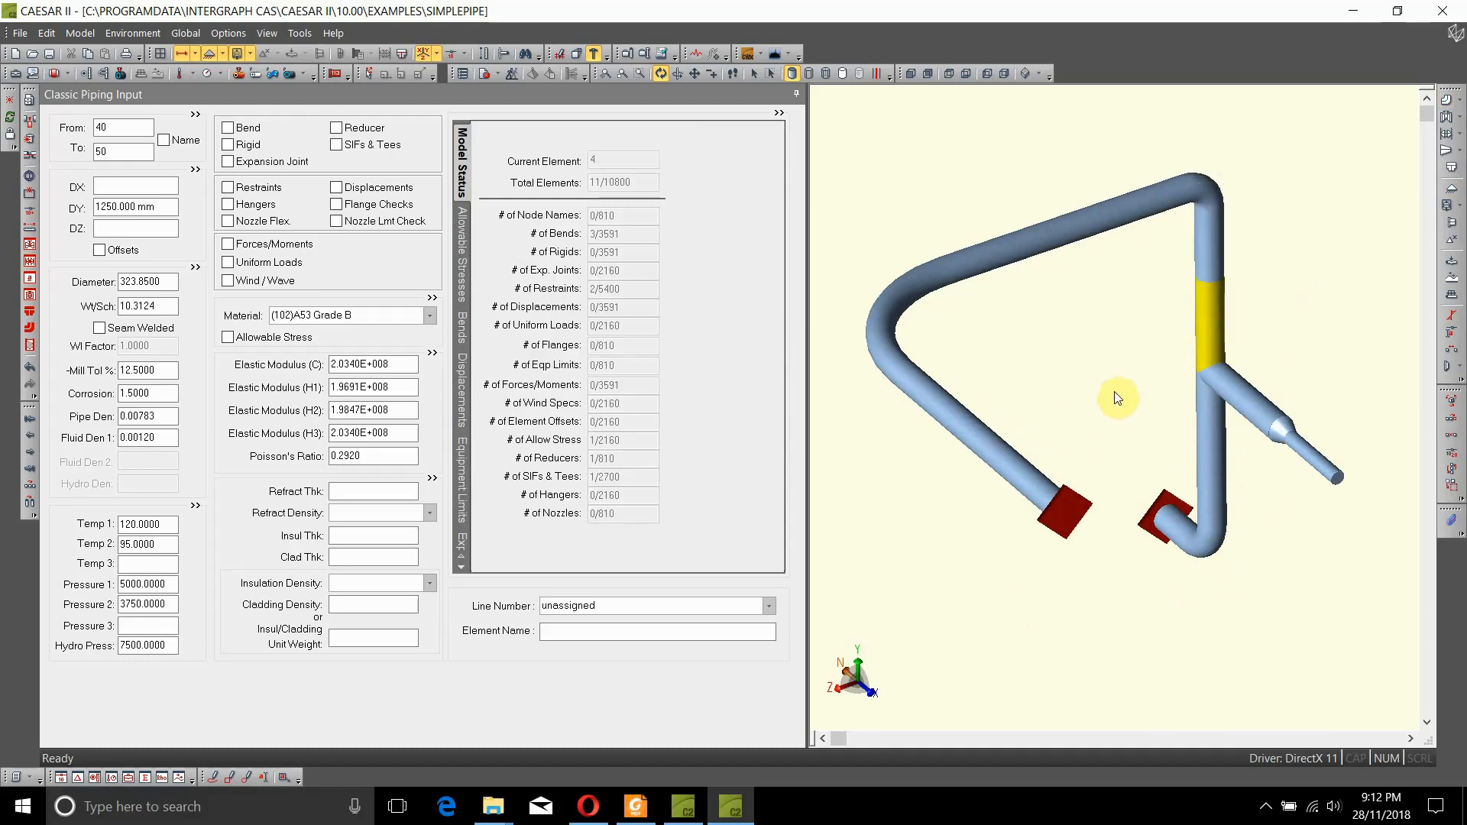
pyautogui.moveTo(1121, 388)
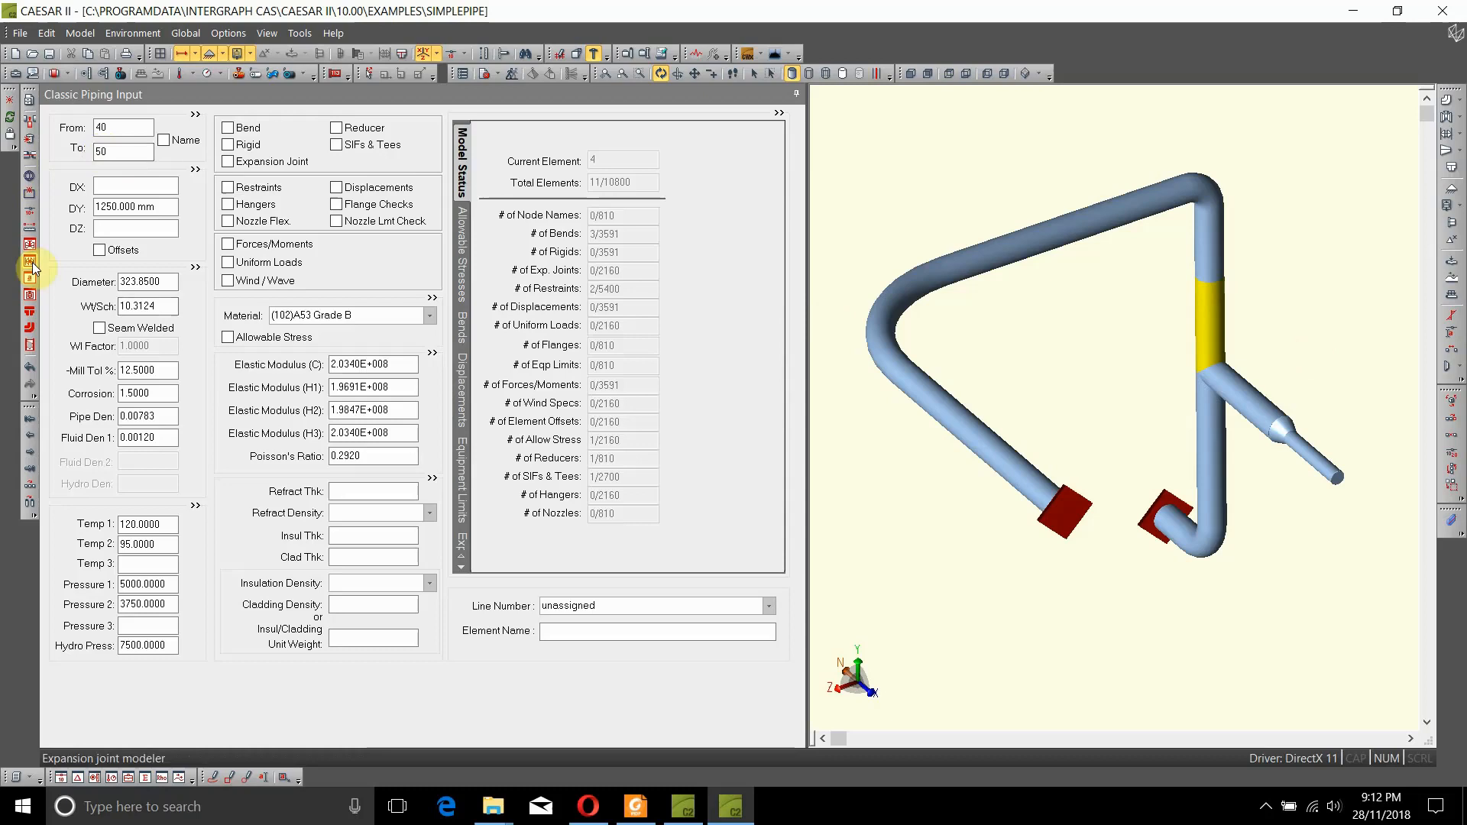
pyautogui.moveTo(31, 244)
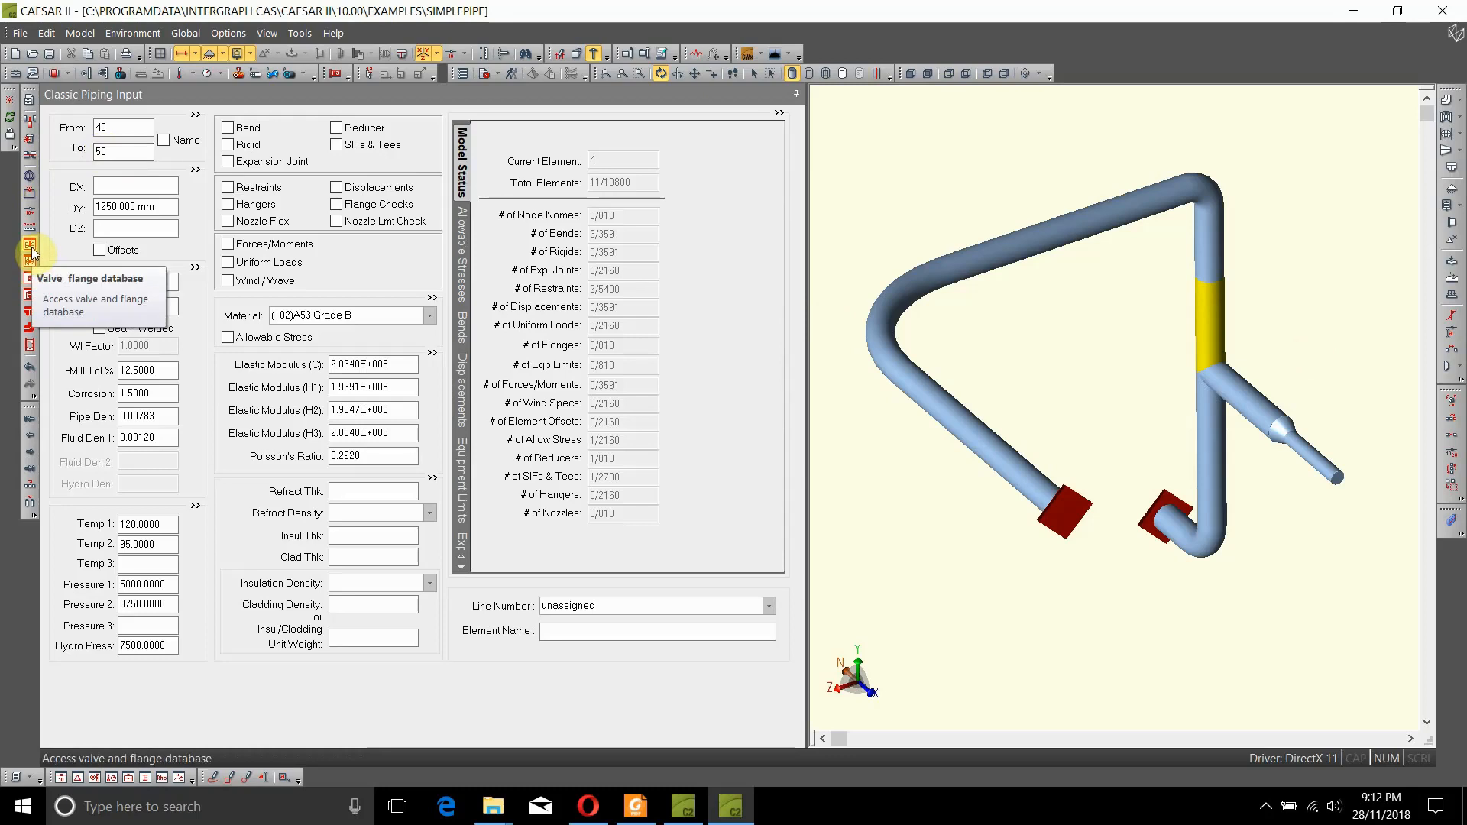
# - Choose an FLG.PR flange pair with FLG ends, class 300, placed at the To end
pyautogui.click(31, 244)
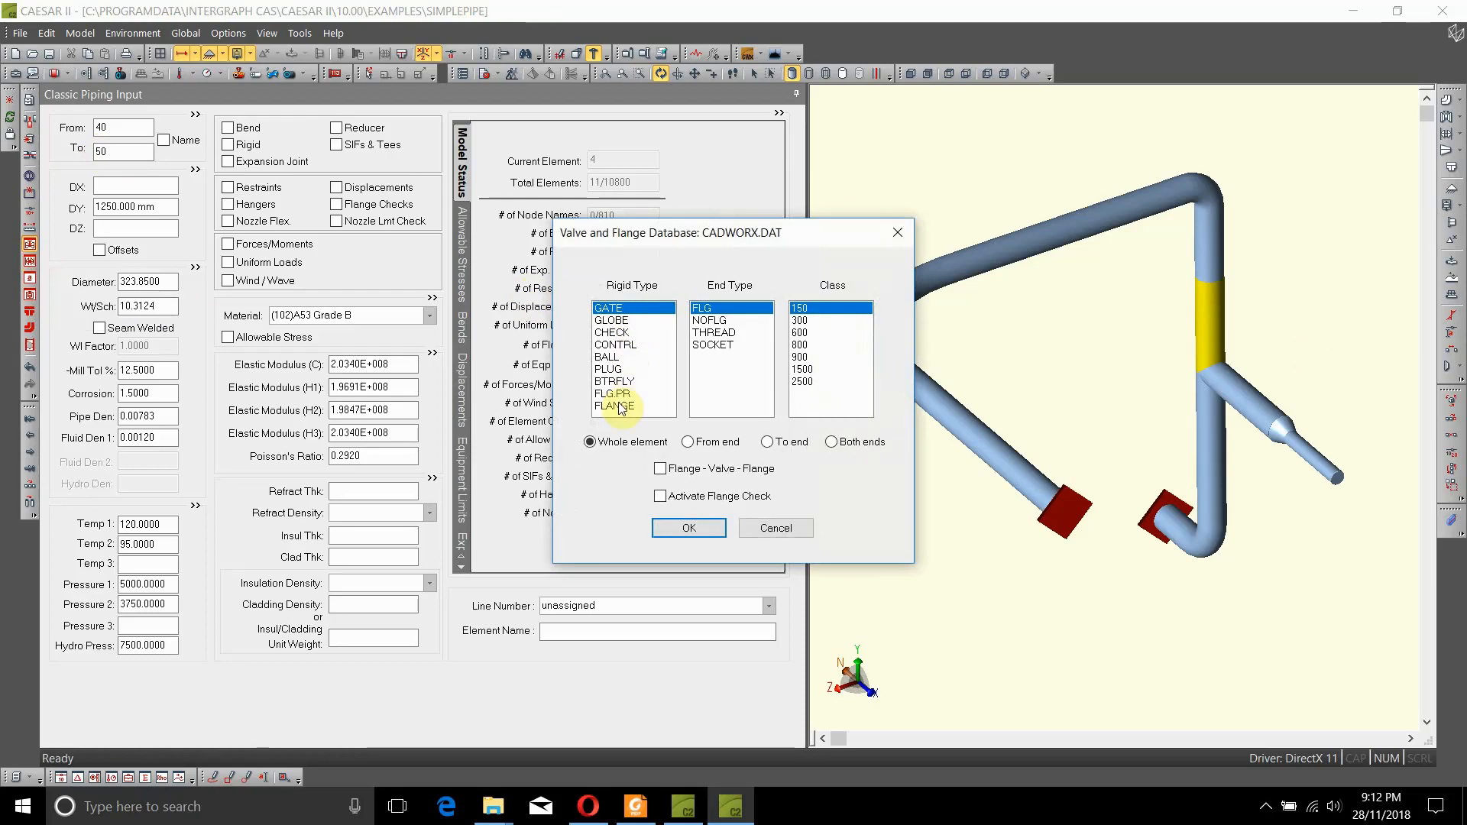
pyautogui.click(612, 393)
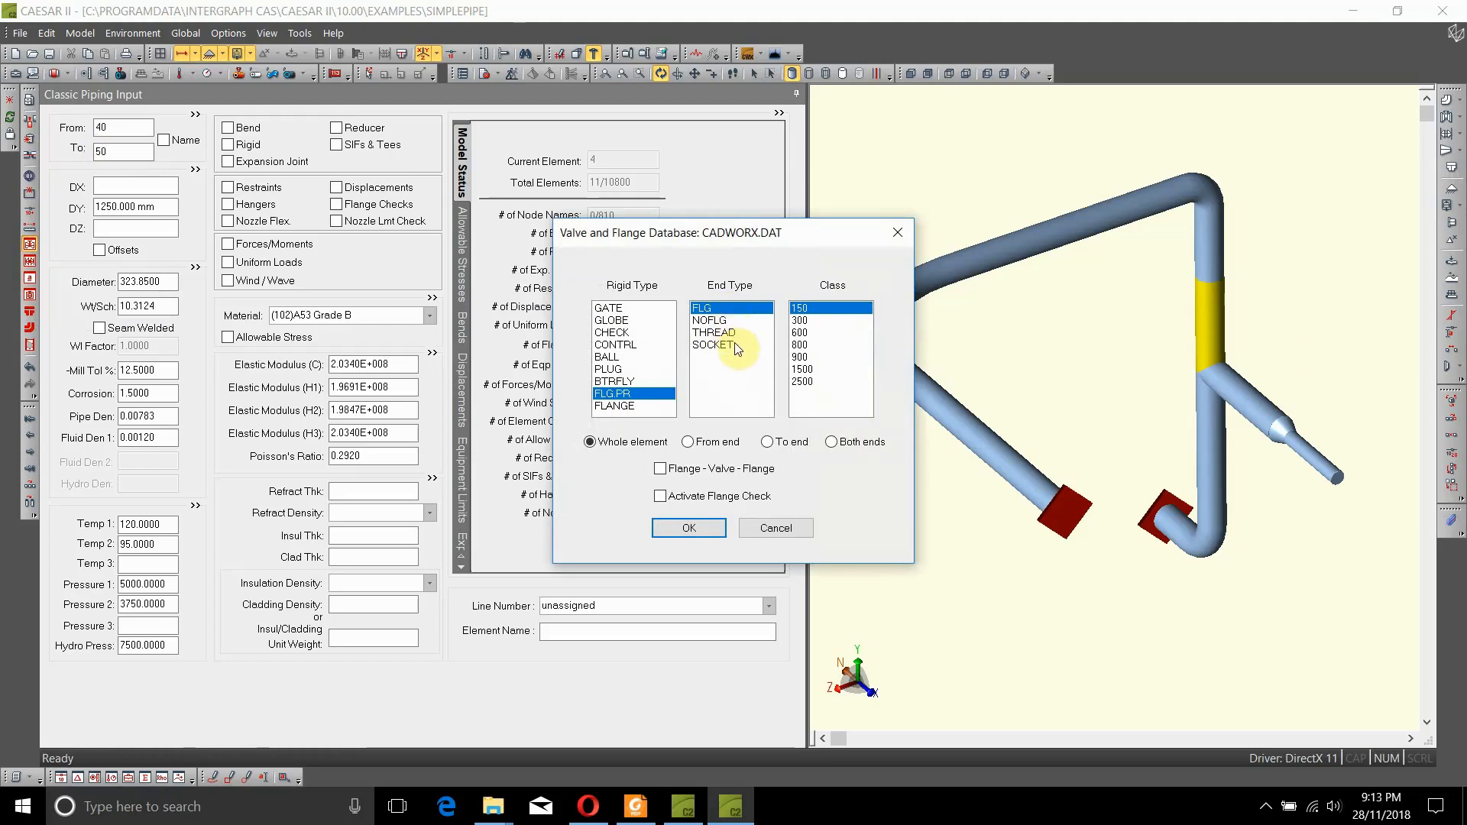
pyautogui.click(702, 308)
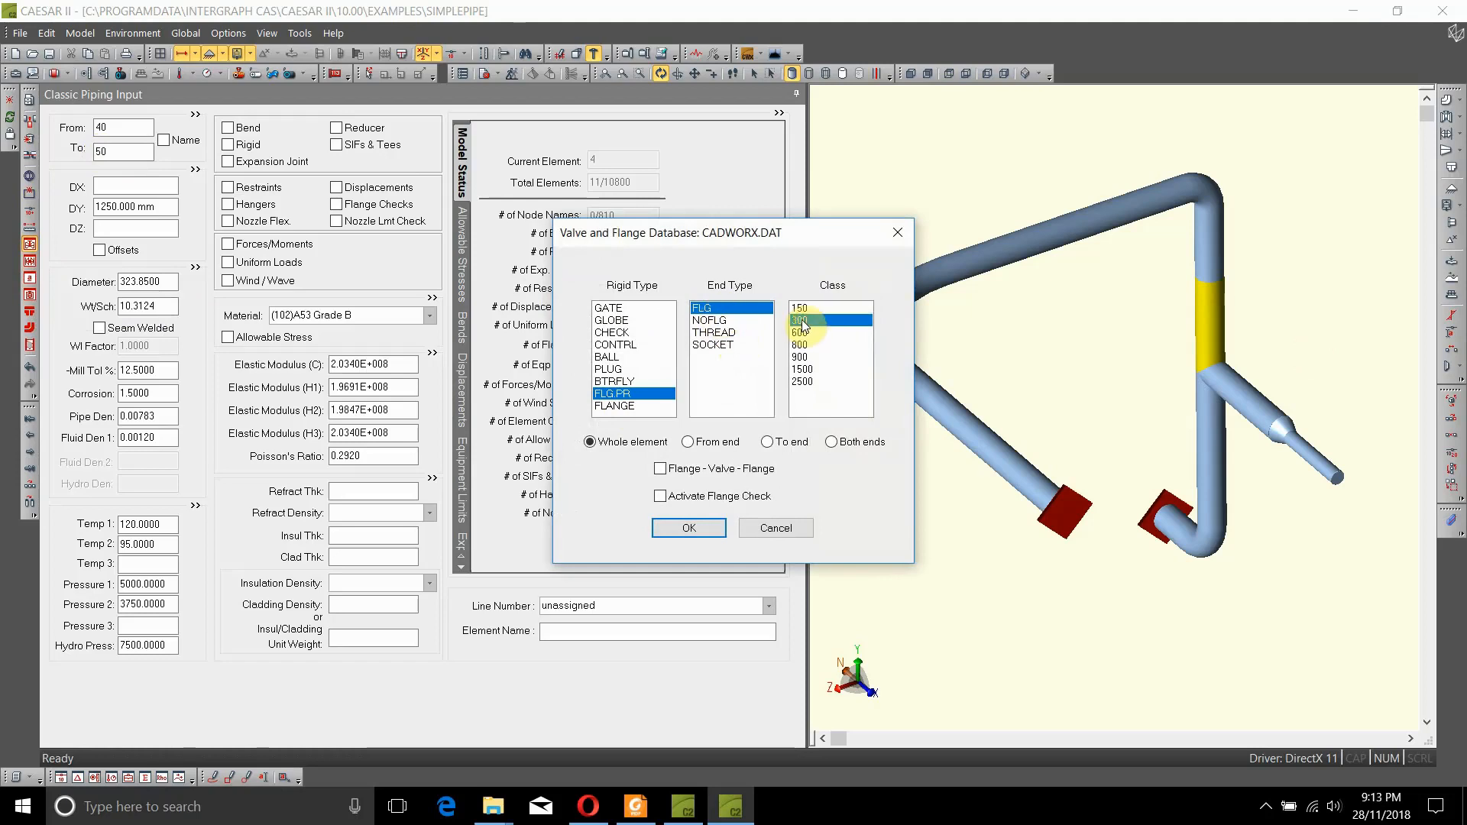
pyautogui.click(799, 332)
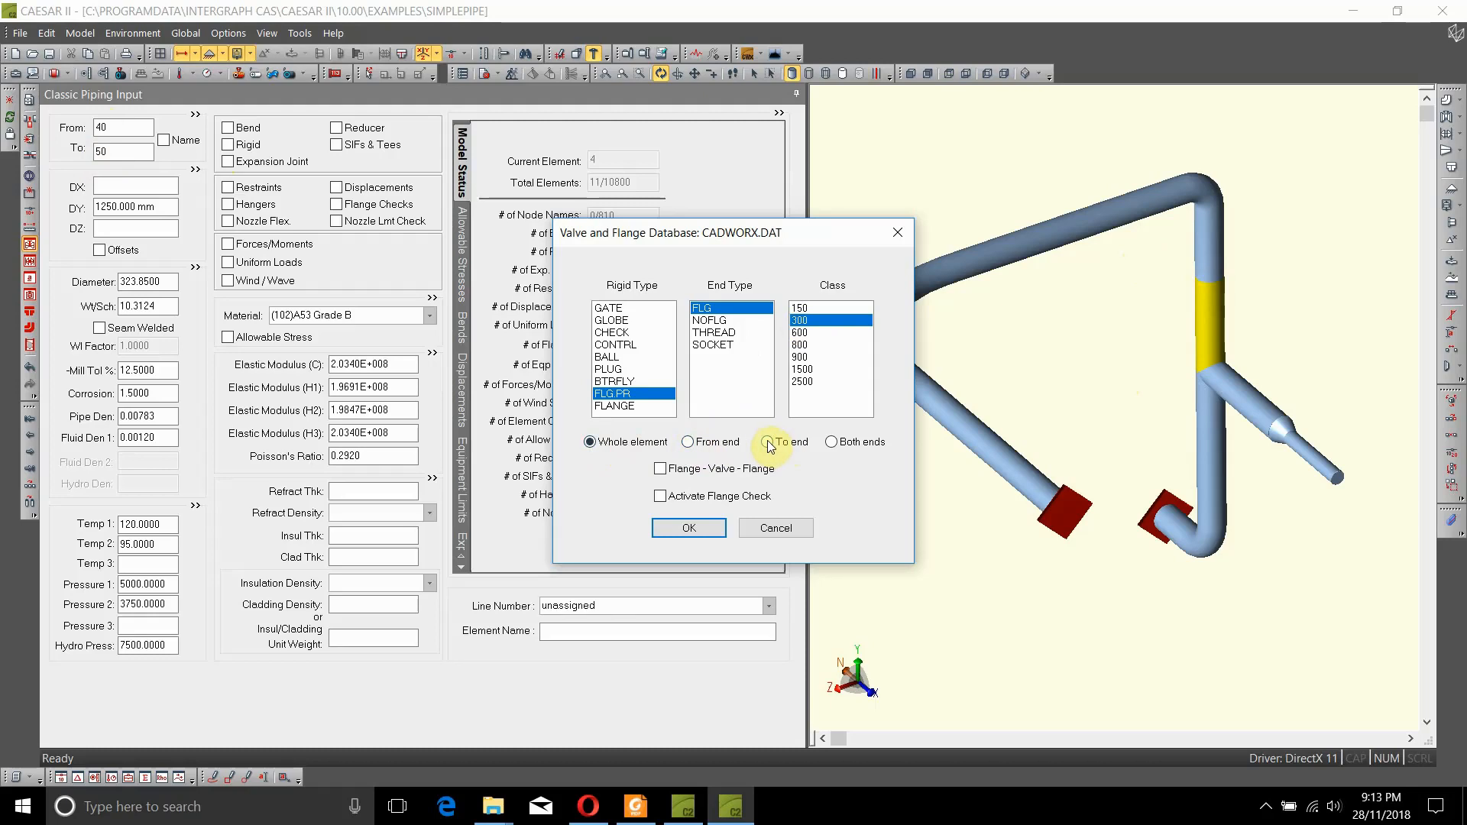
pyautogui.click(767, 440)
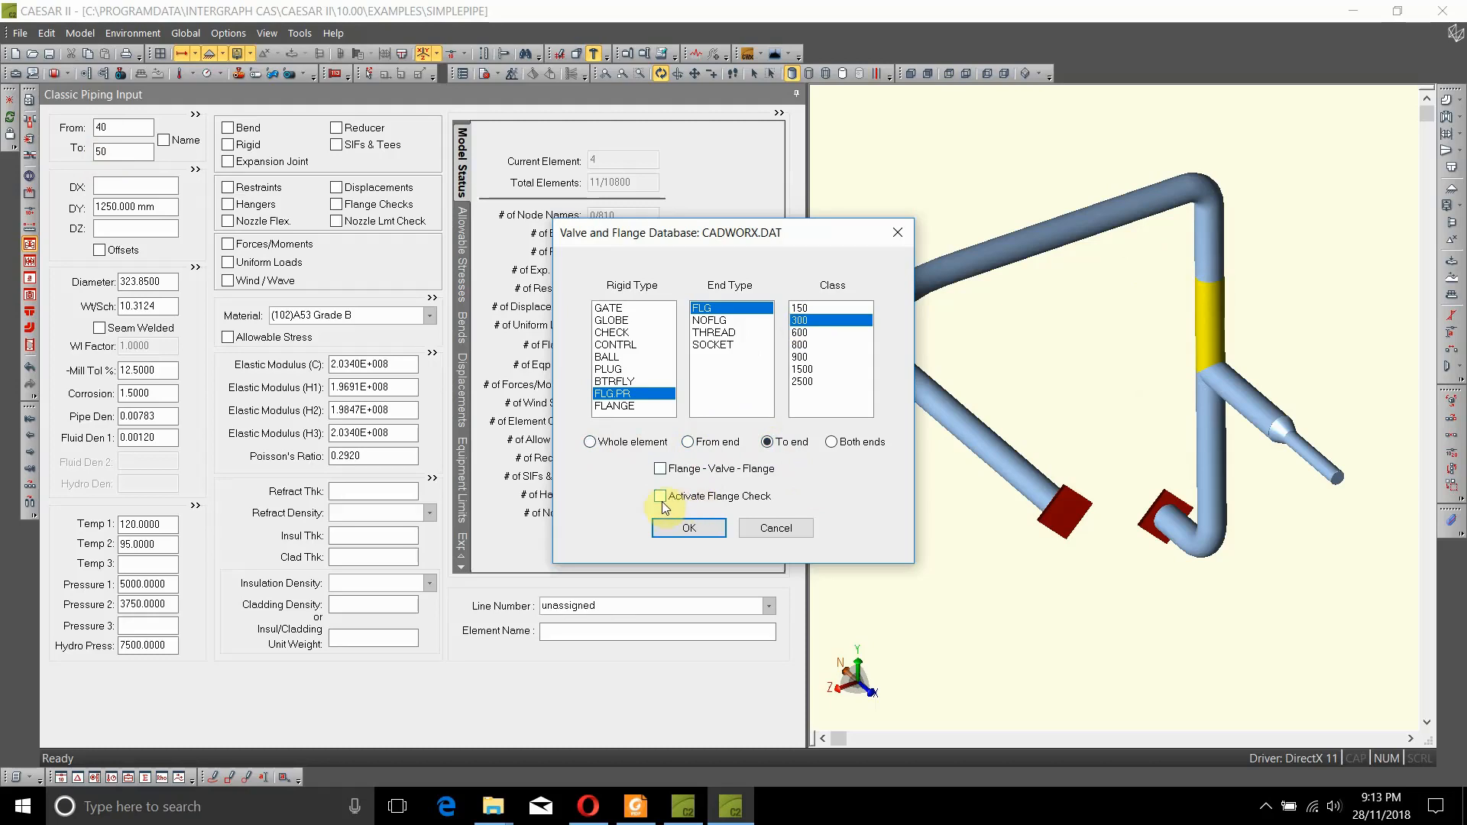
pyautogui.moveTo(662, 508)
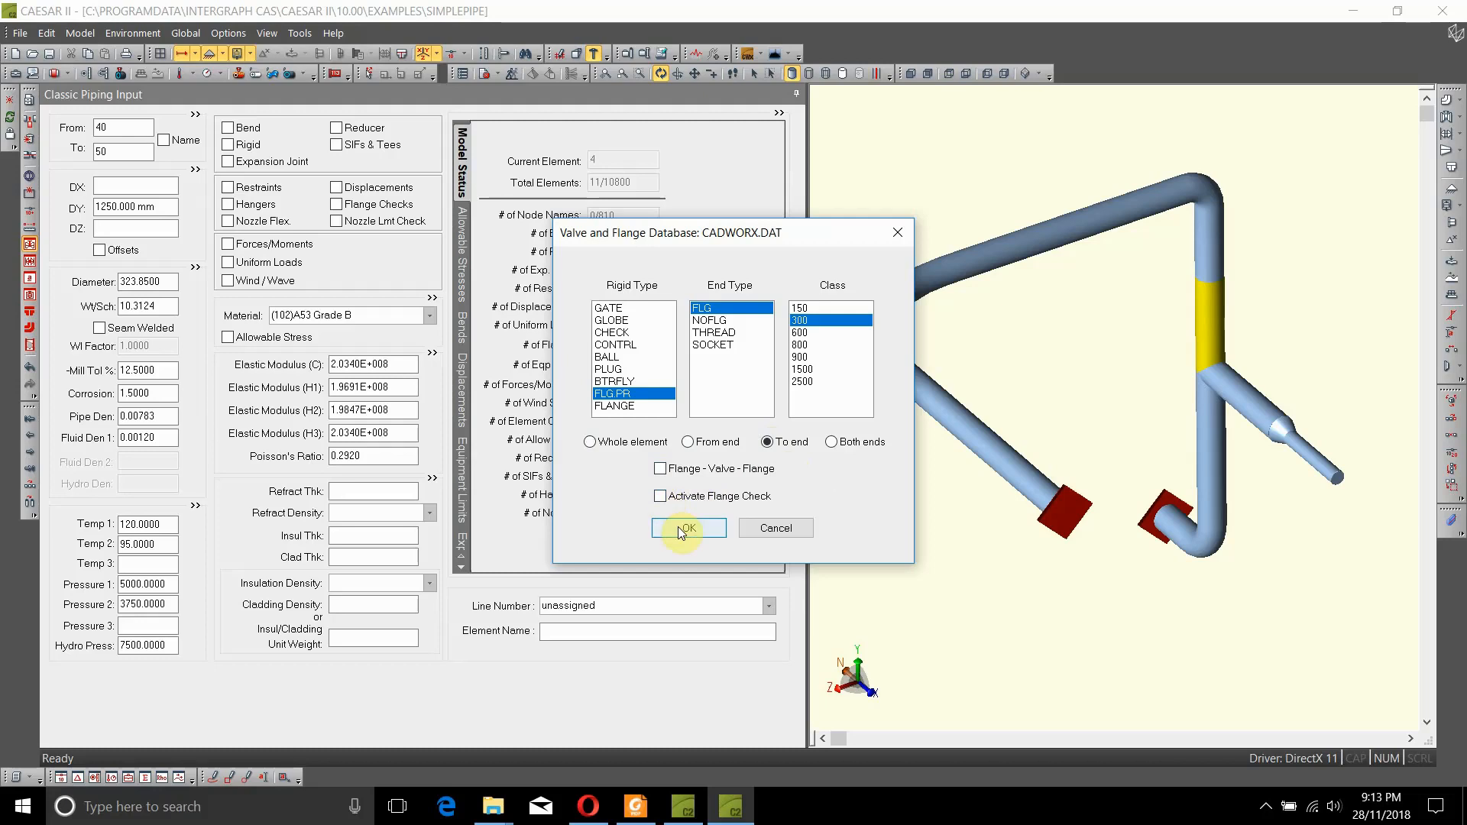
# - Confirm the database choice, inserting the 263.525 mm rigid element 45–50
pyautogui.click(688, 527)
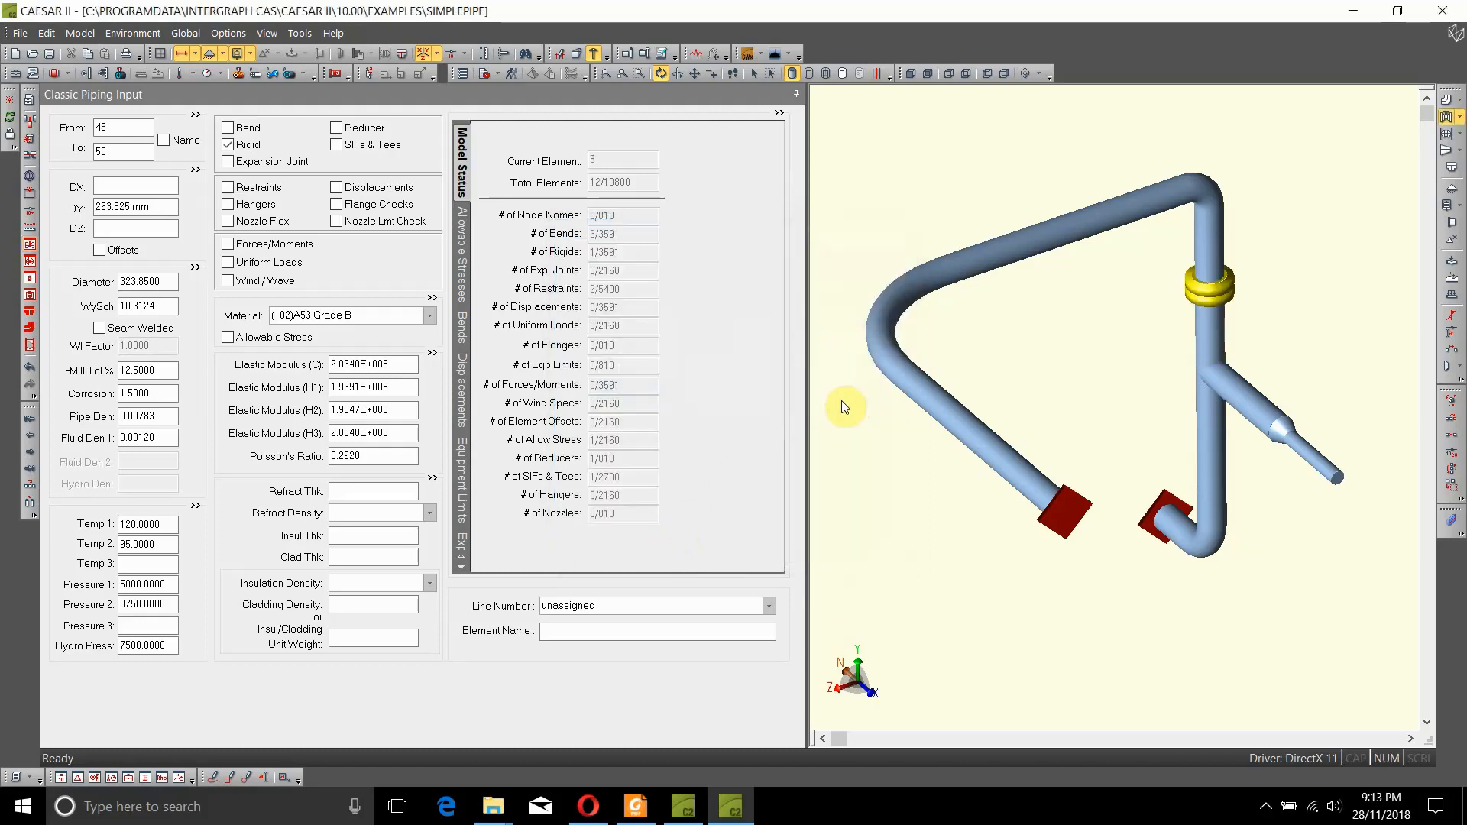
pyautogui.moveTo(1174, 363)
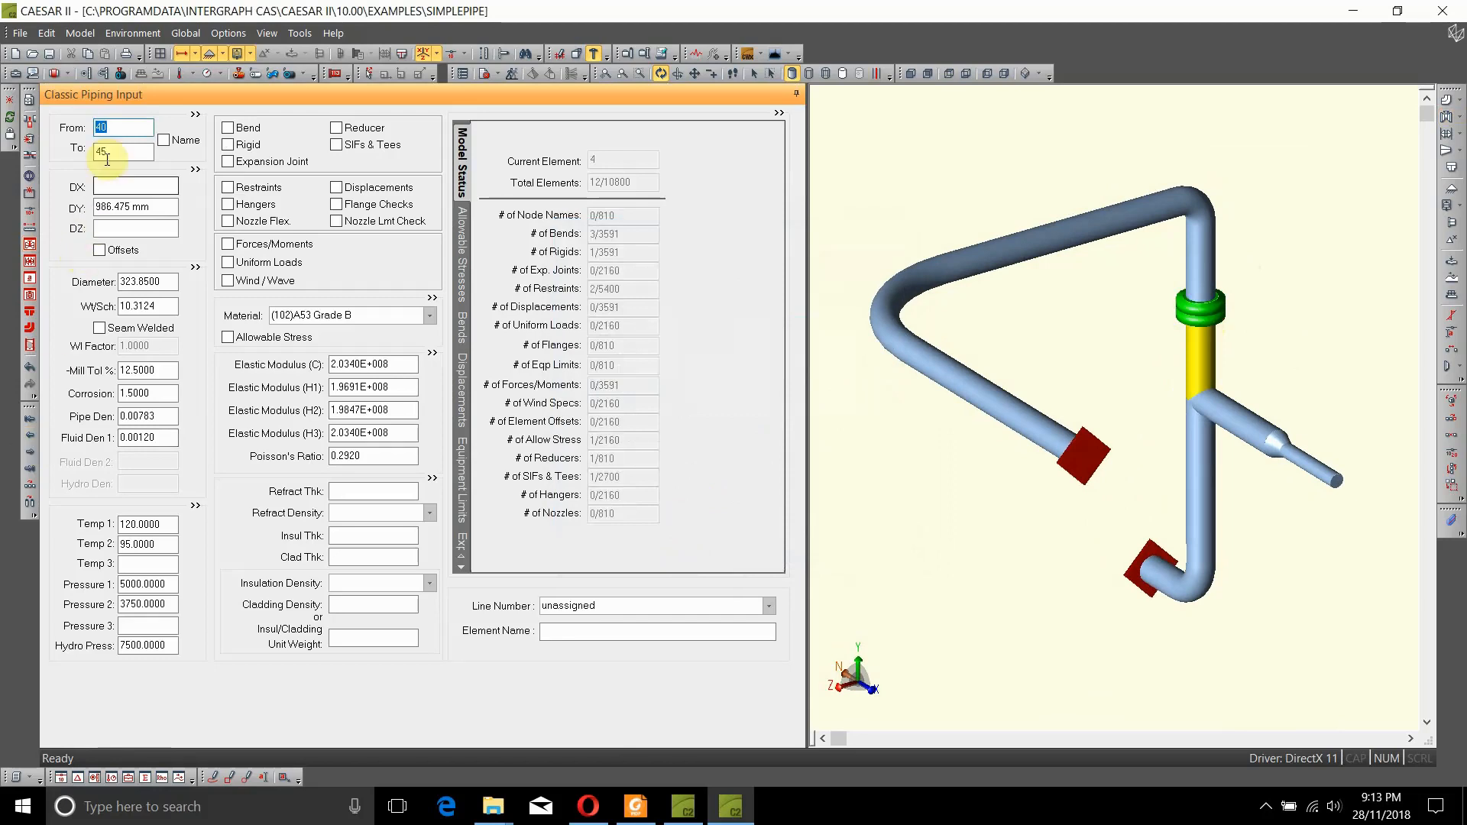
pyautogui.moveTo(122, 151)
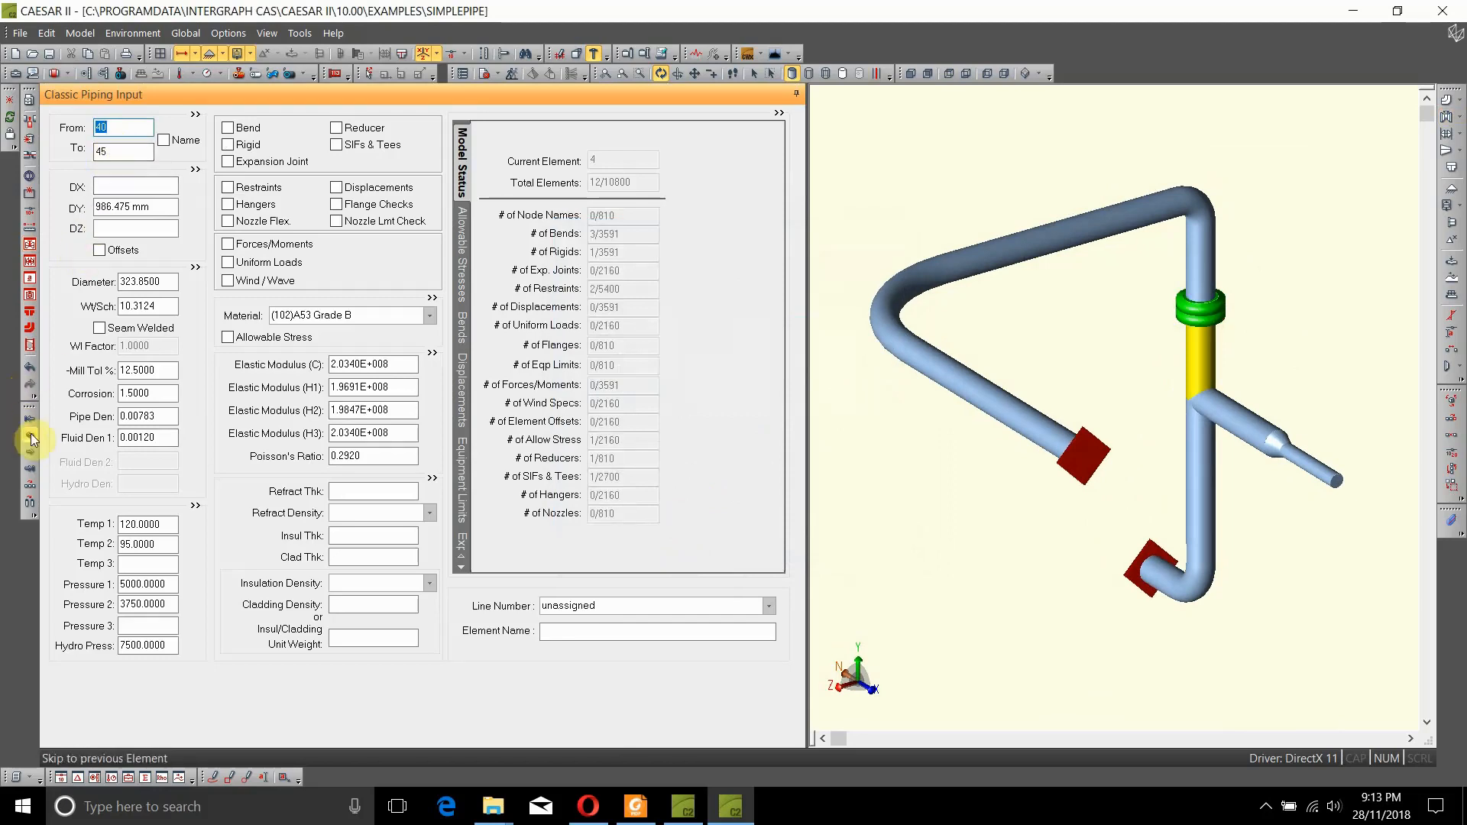
pyautogui.moveTo(27, 455)
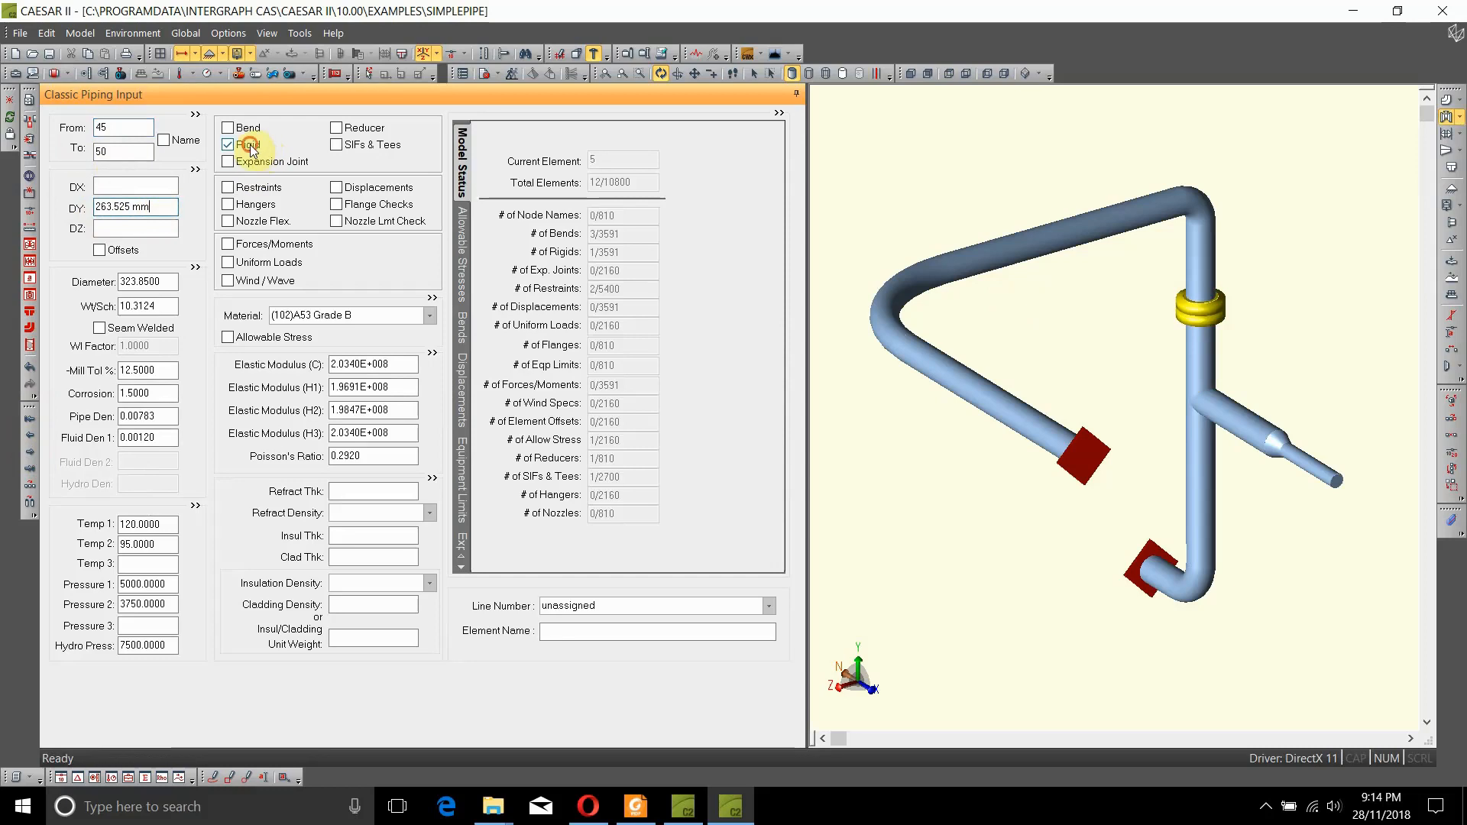
# - Show the Rigid Weight (about 232) of the new 45–50 flange pair element
pyautogui.click(228, 144)
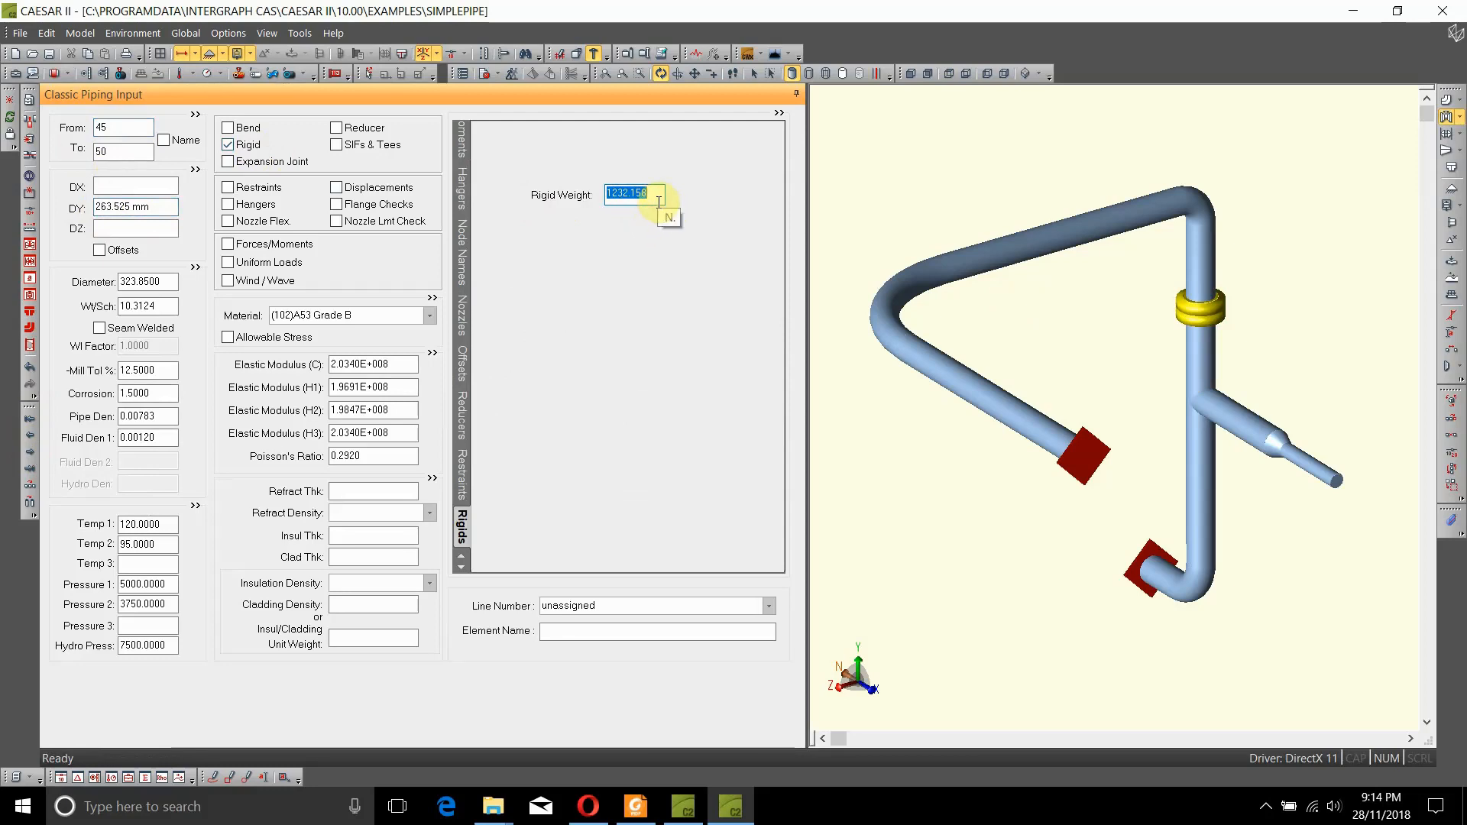
pyautogui.moveTo(1102, 370)
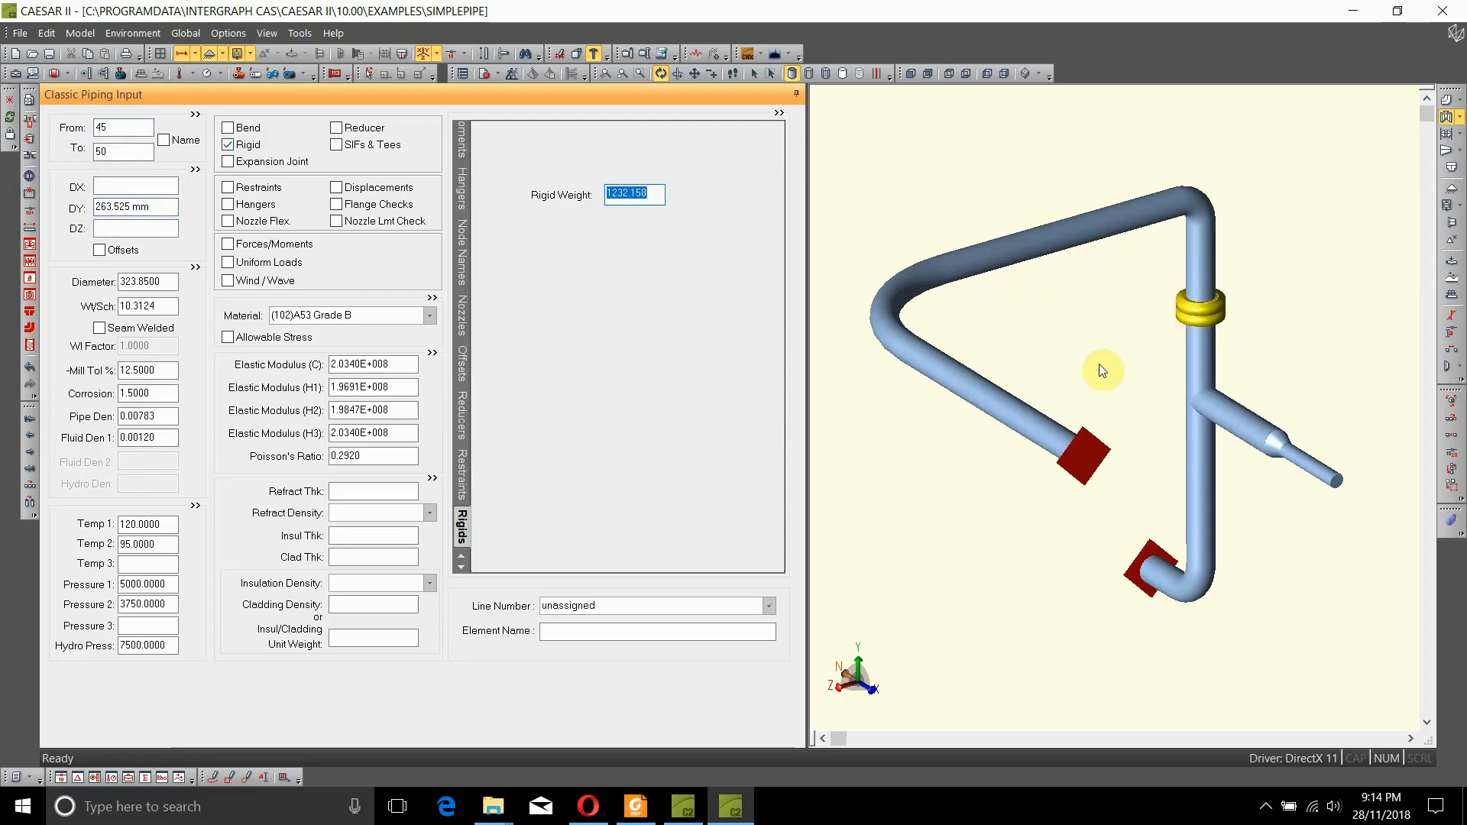